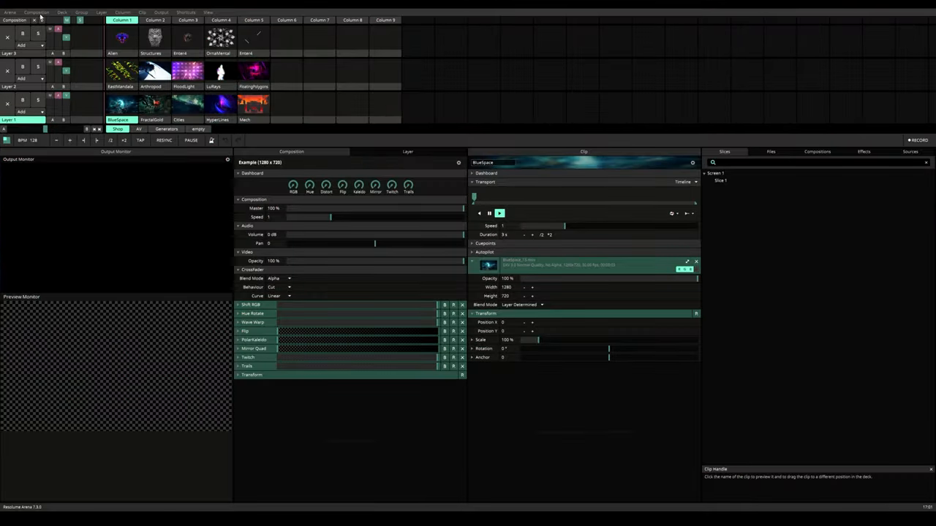
Step: Bring up Composition Settings showing the composition's name, size and frame rate
{"action": "left_click", "coordinate": [35, 12]}
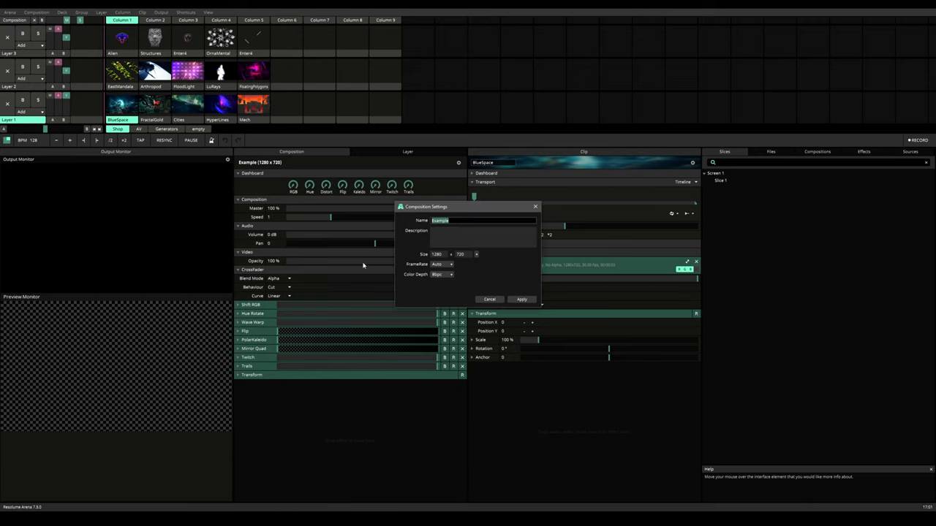
Step: Confirm the Example composition's name and size and apply the settings
{"action": "left_click", "coordinate": [461, 254]}
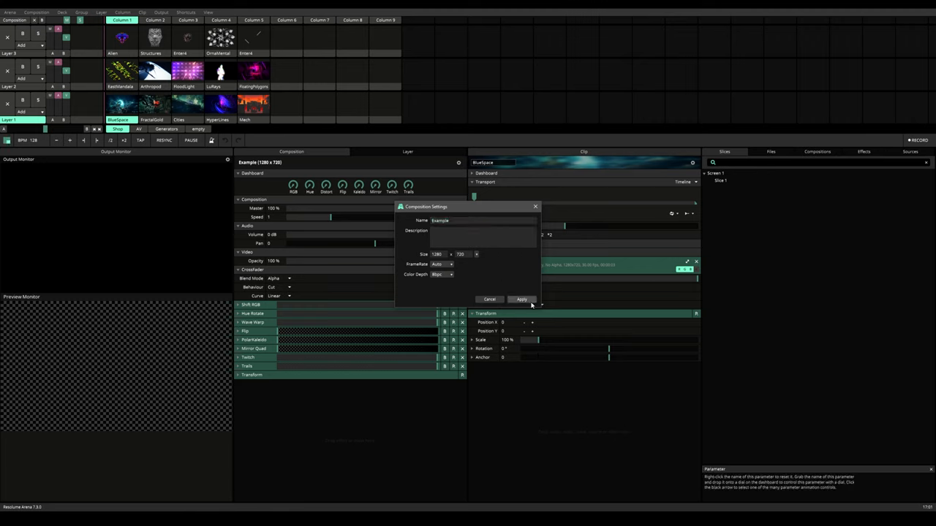
{"action": "left_click", "coordinate": [520, 298]}
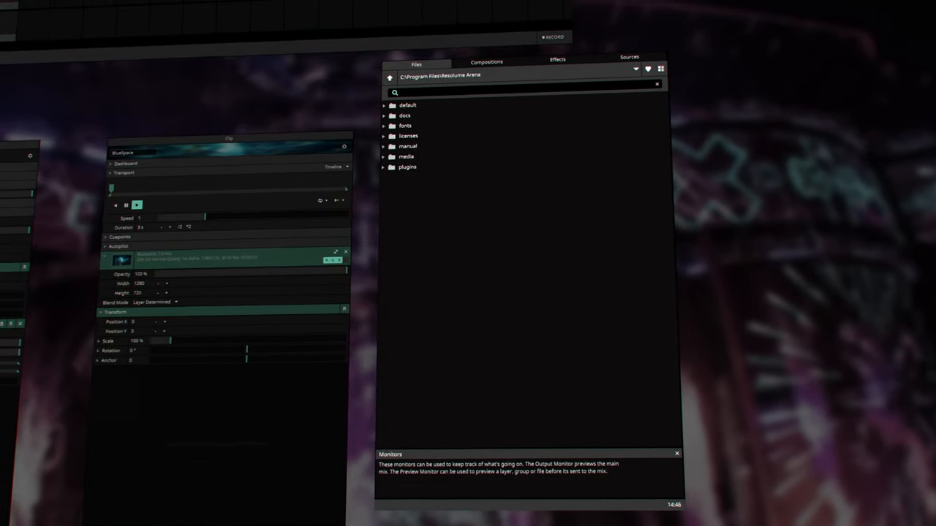
Step: Show the Compositions list in the browser instead of the Files folders
{"action": "left_click", "coordinate": [486, 61]}
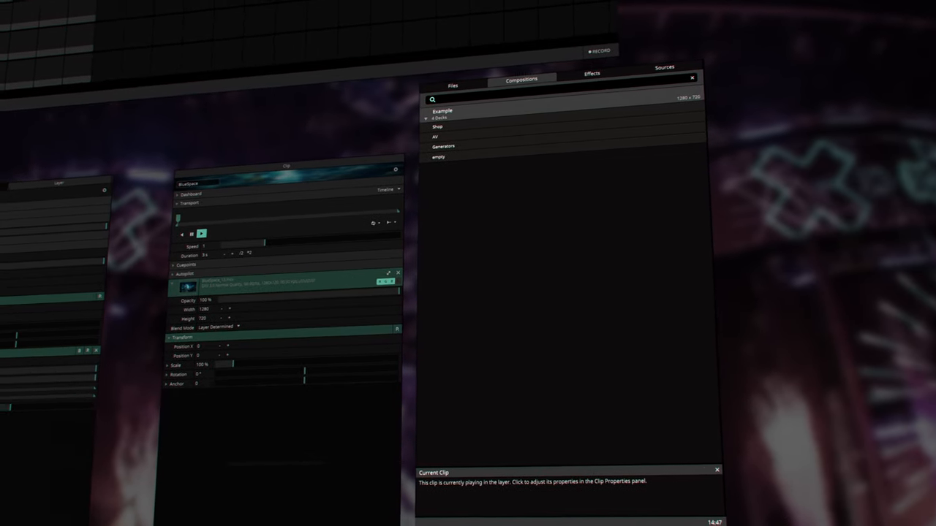
{"action": "left_click", "coordinate": [592, 73]}
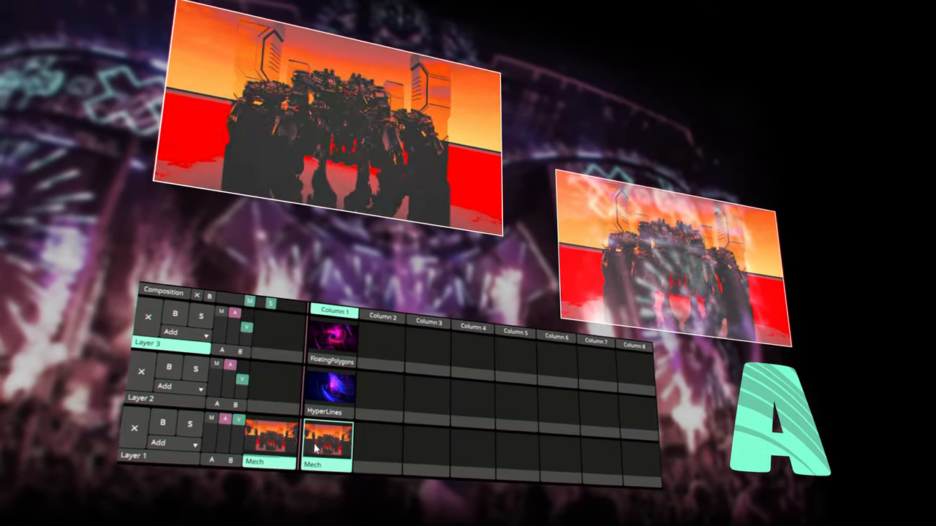
Step: Play Mech, HyperLines and FloatingPolygons from Column 1 and set Layer 3's blend mode to Alpha
{"action": "left_click", "coordinate": [326, 387]}
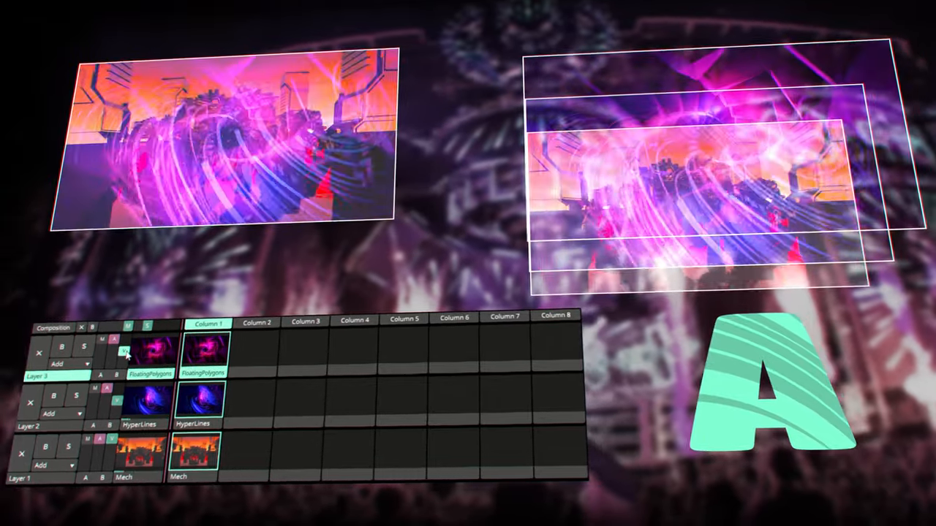
{"action": "left_click", "coordinate": [70, 363]}
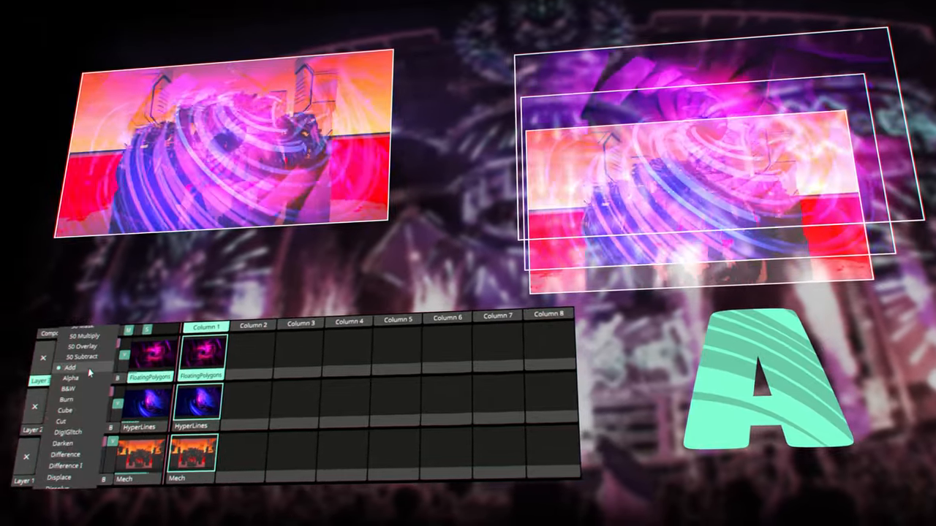
{"action": "left_click", "coordinate": [59, 378]}
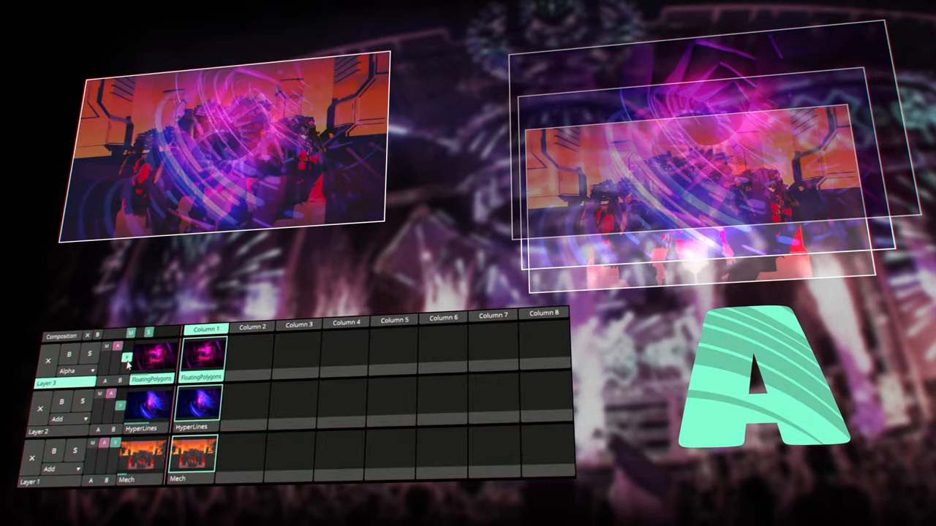